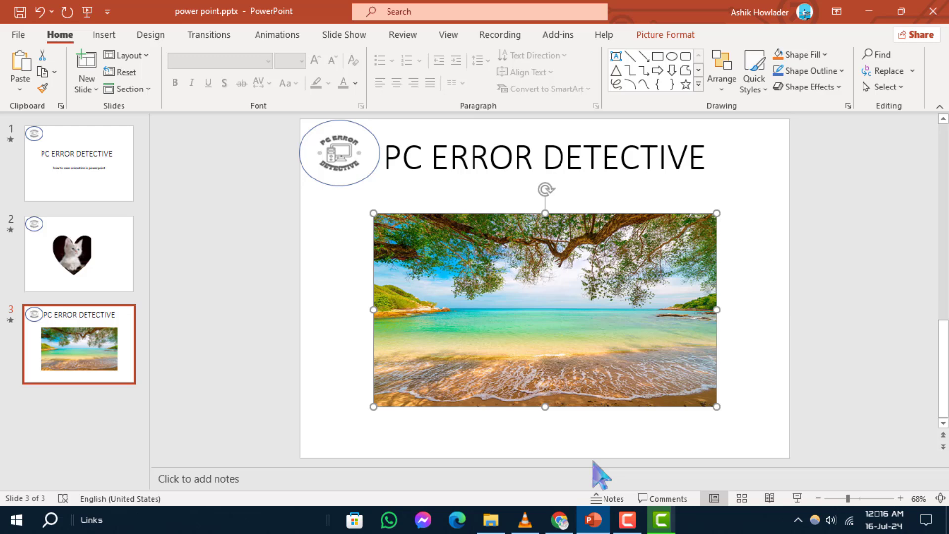
mouse_move(127, 279)
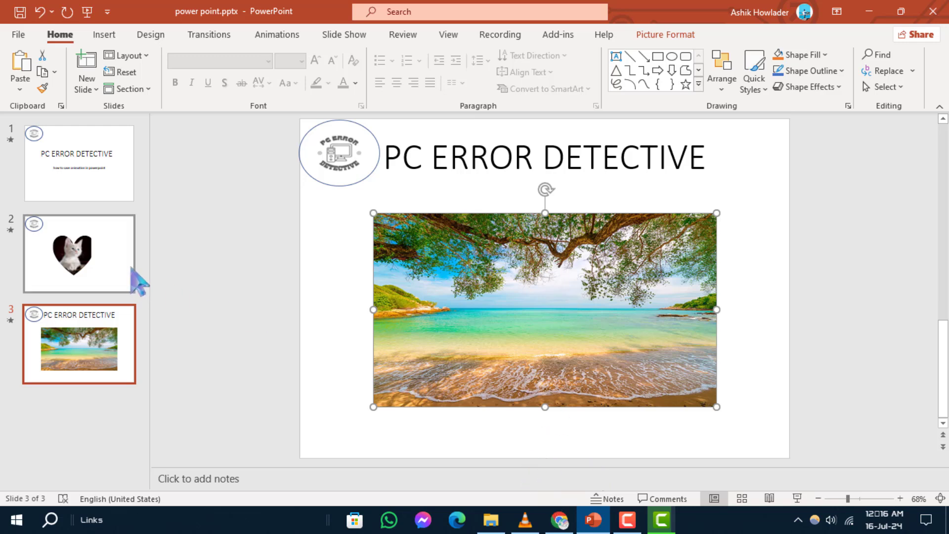
mouse_move(596, 310)
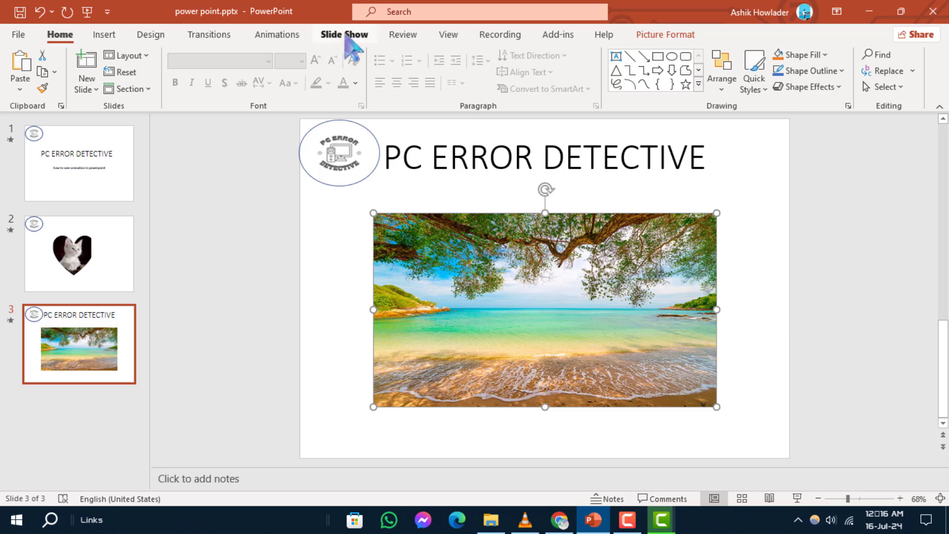
- Switch the ribbon to the Slide Show tab
left_click(343, 35)
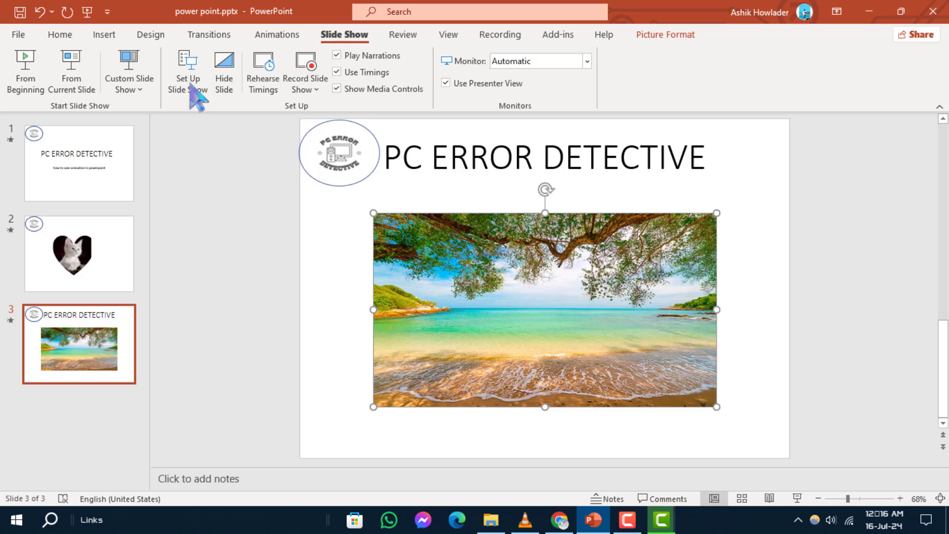
mouse_move(188, 71)
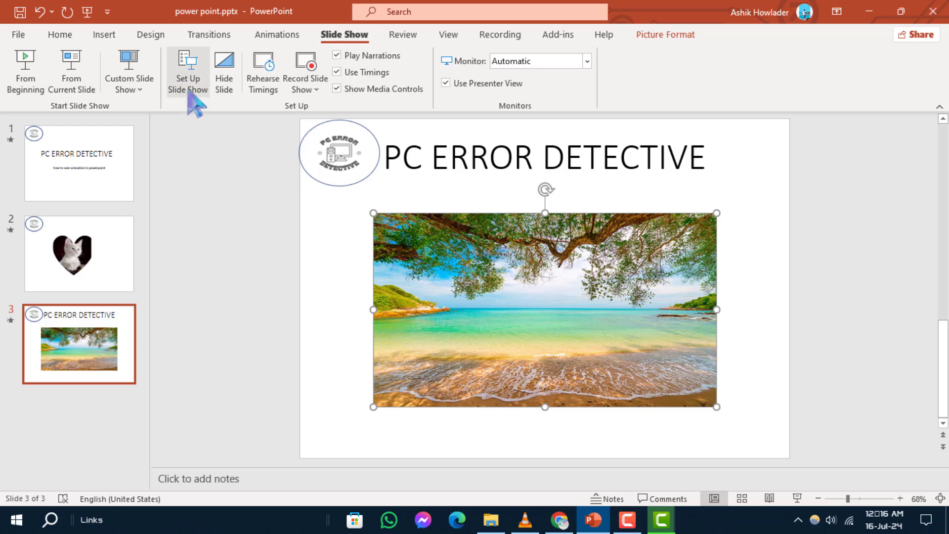
- In Set Up Slide Show, enable 'Show without animation'
left_click(187, 70)
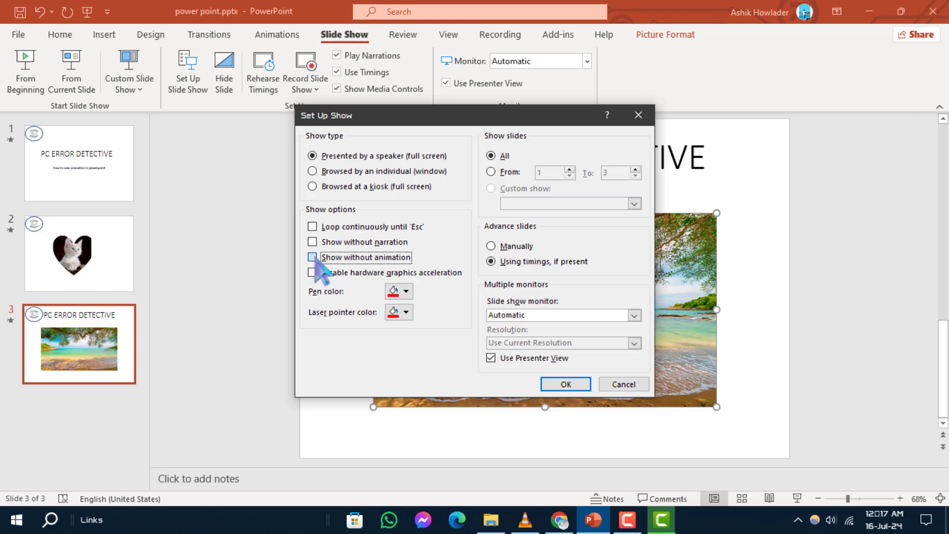
left_click(312, 257)
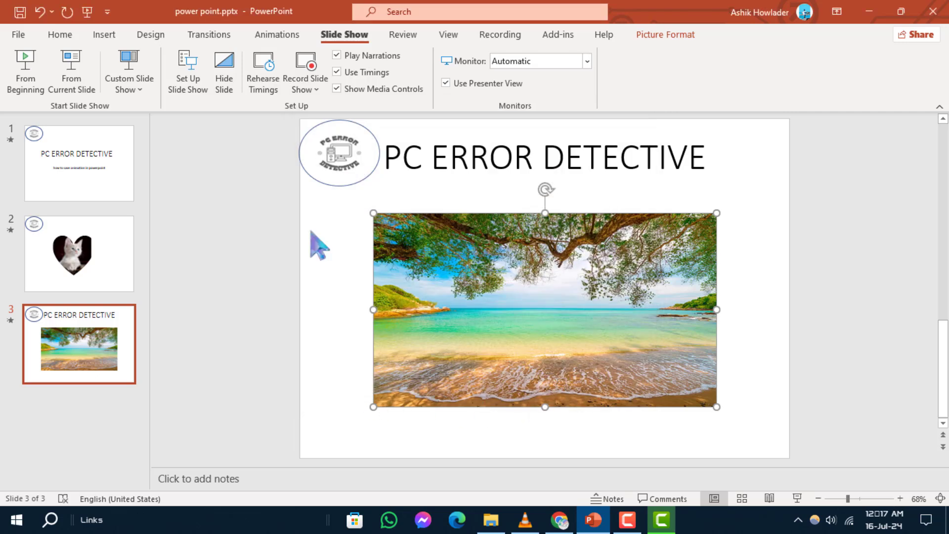
mouse_move(776, 321)
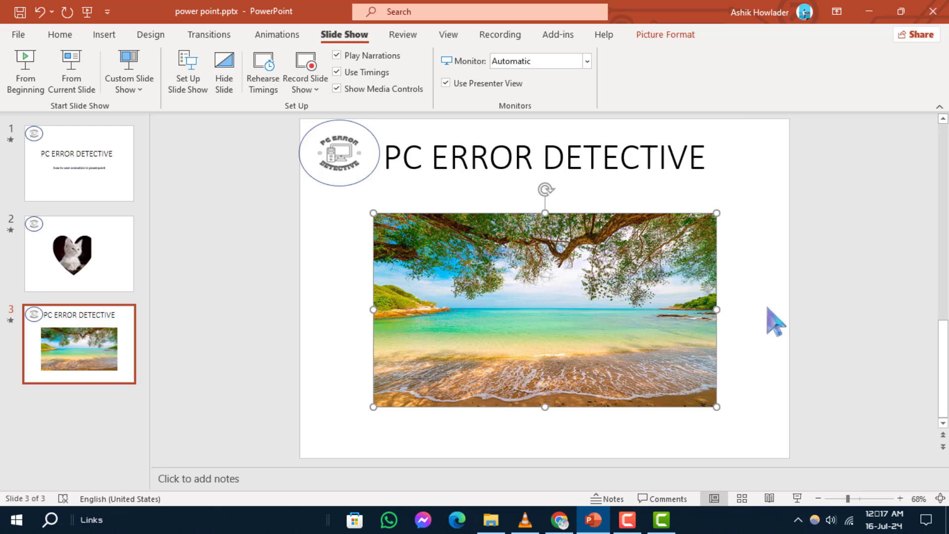